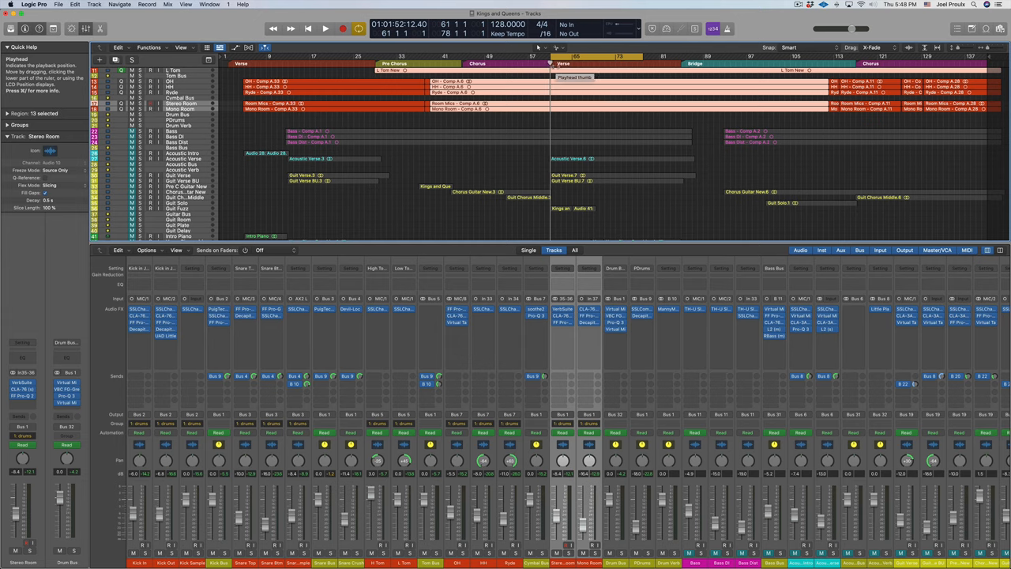
# Step: Bring up the UAD Distressor window from the Snare Top channel's insert slot
pyautogui.click(325, 28)
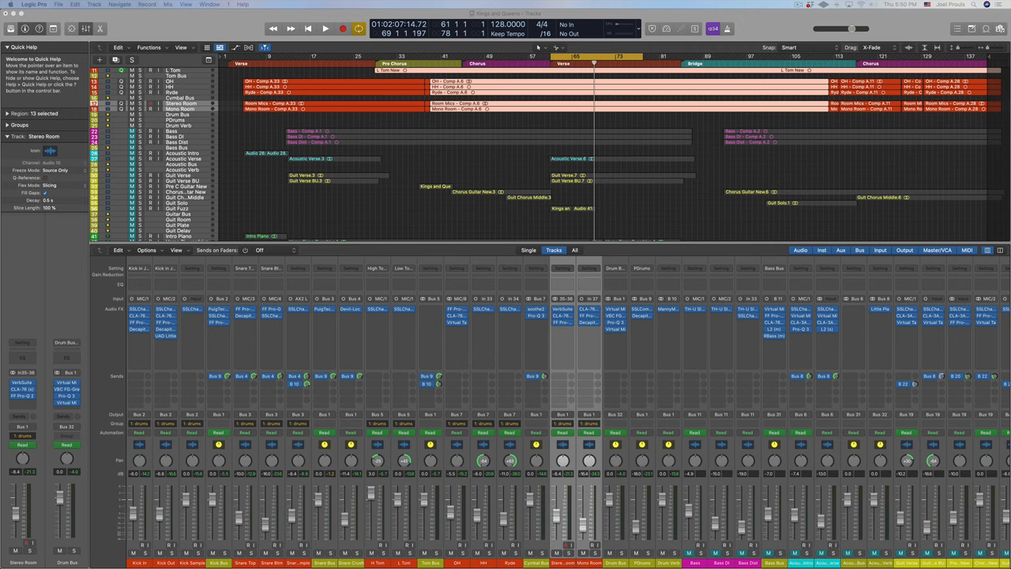
pyautogui.moveTo(283, 518)
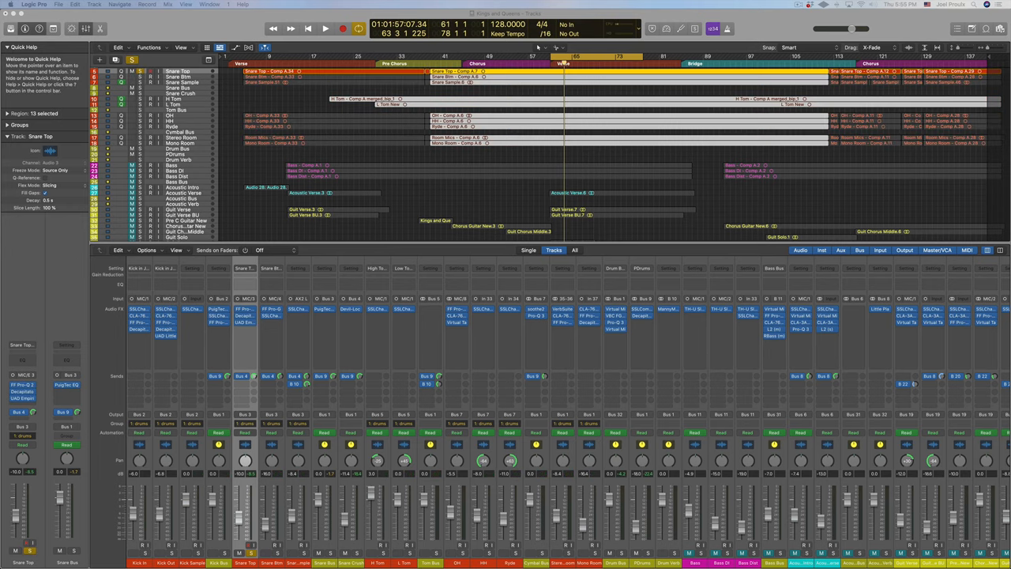
pyautogui.moveTo(620, 473)
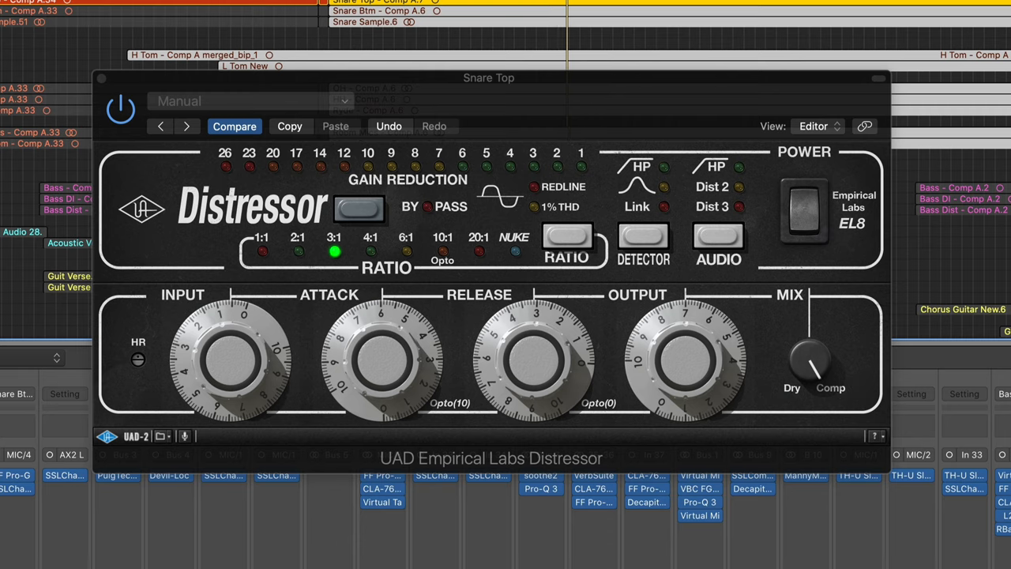
pyautogui.moveTo(240, 276)
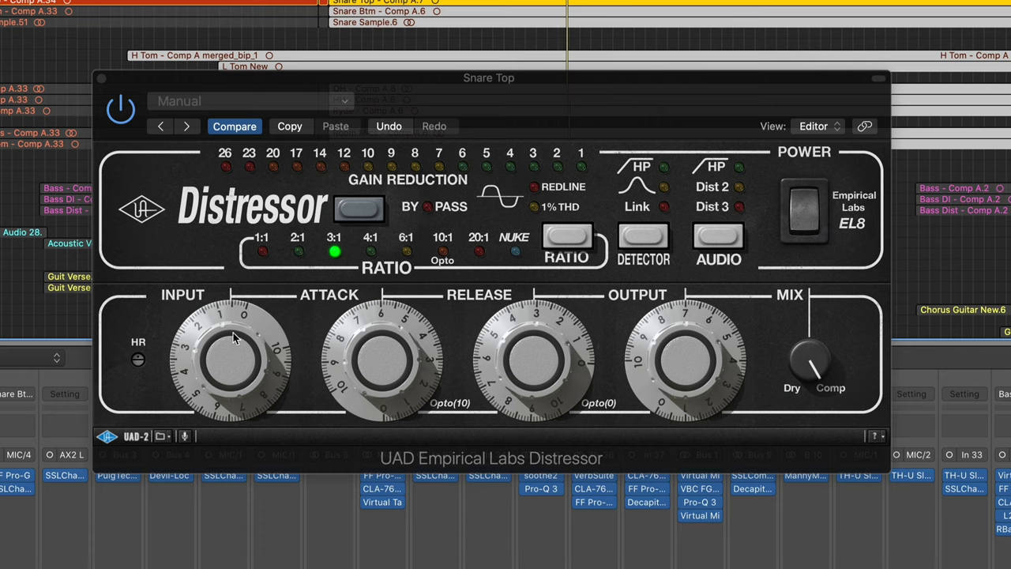
# Step: Raise the Distressor's Input drive on Snare Top until the gain reduction meter lights up
pyautogui.moveTo(234, 338); pyautogui.dragTo(221, 362)
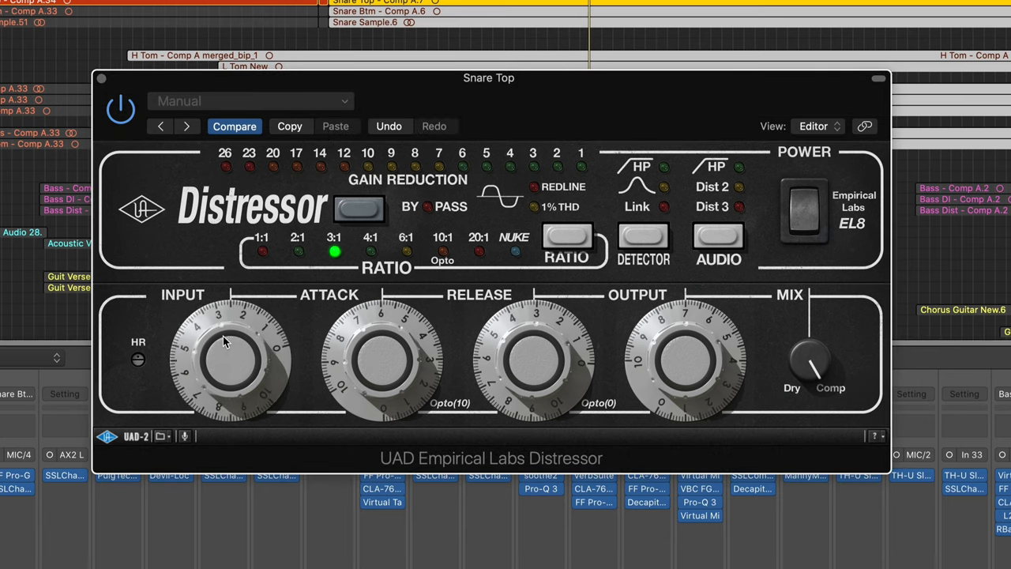
pyautogui.moveTo(229, 340); pyautogui.dragTo(229, 320)
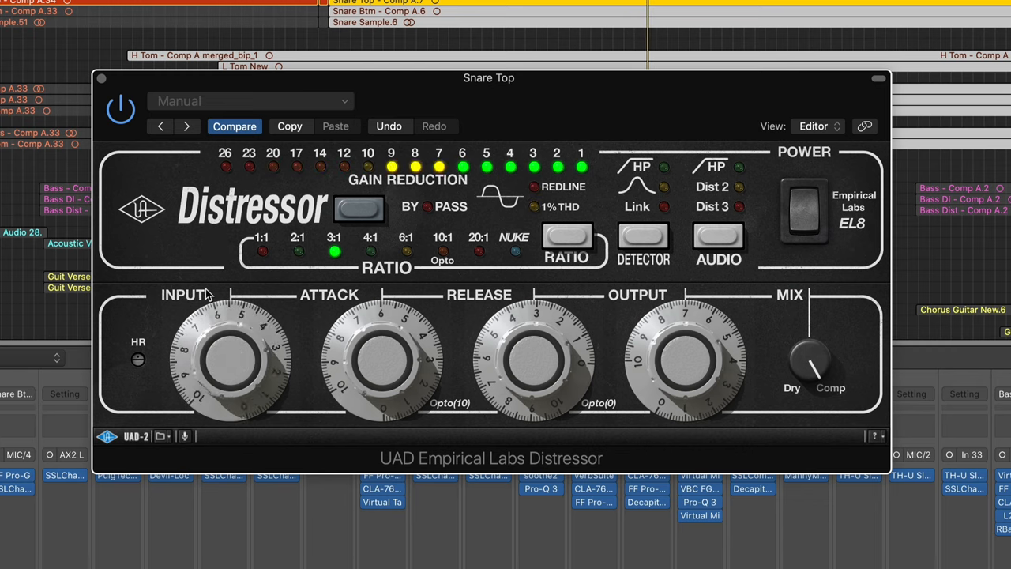
pyautogui.moveTo(229, 332); pyautogui.dragTo(209, 316)
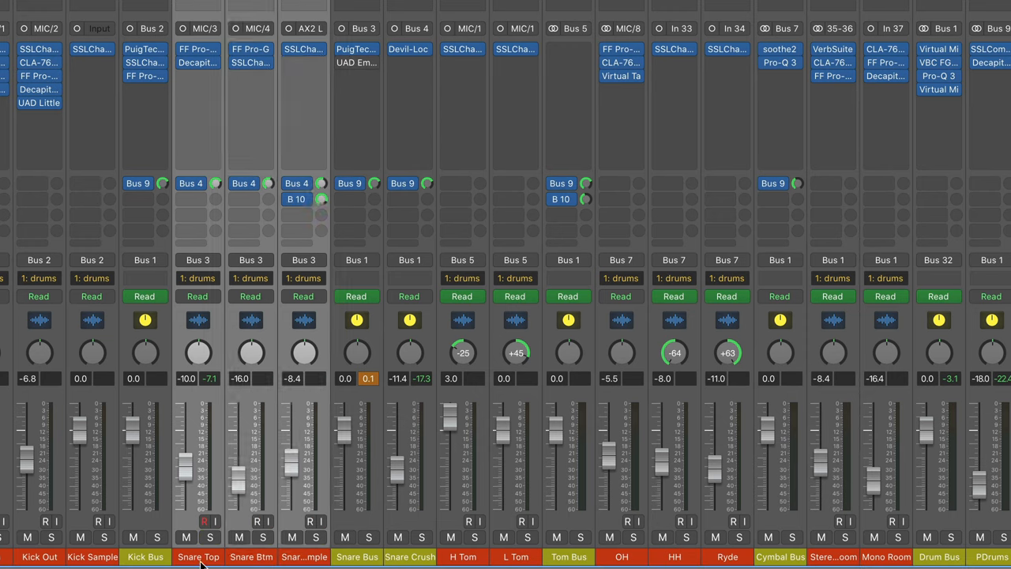
pyautogui.moveTo(351, 481)
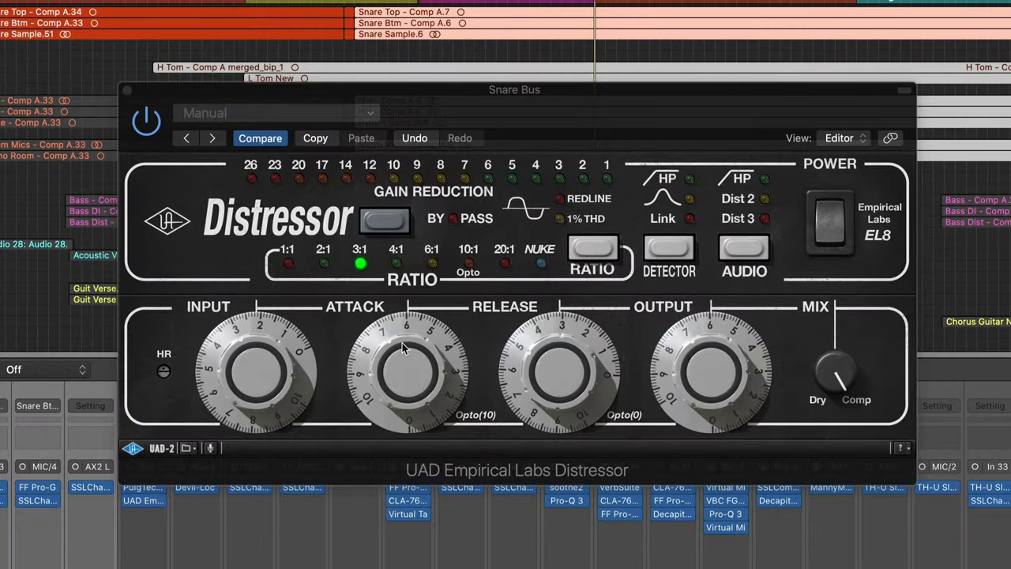
# Step: Fine-tune the Snare Bus Distressor's Attack at 3:1 ratio for steady gain reduction
pyautogui.moveTo(403, 348); pyautogui.dragTo(395, 430)
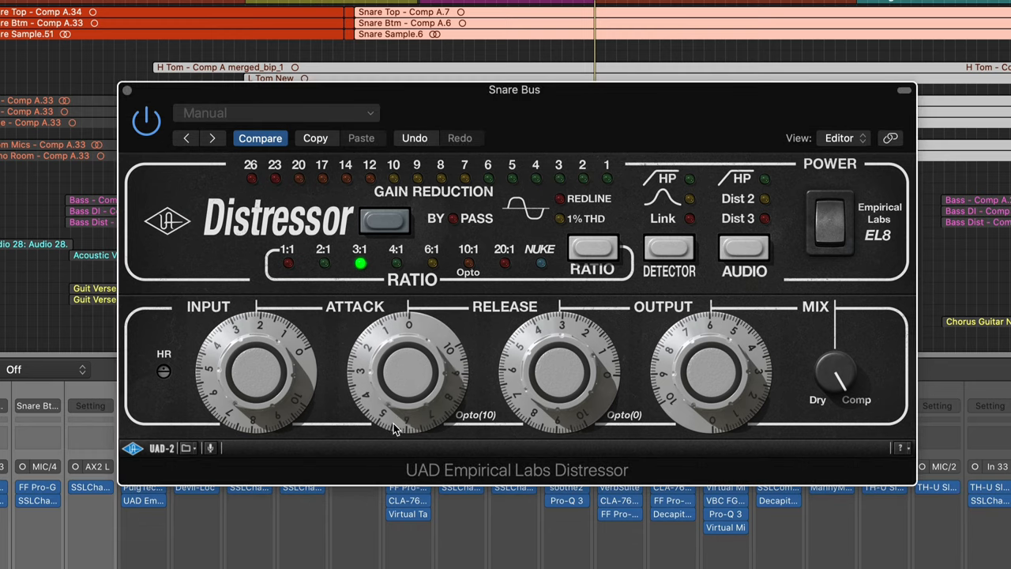
pyautogui.moveTo(395, 427); pyautogui.dragTo(410, 361)
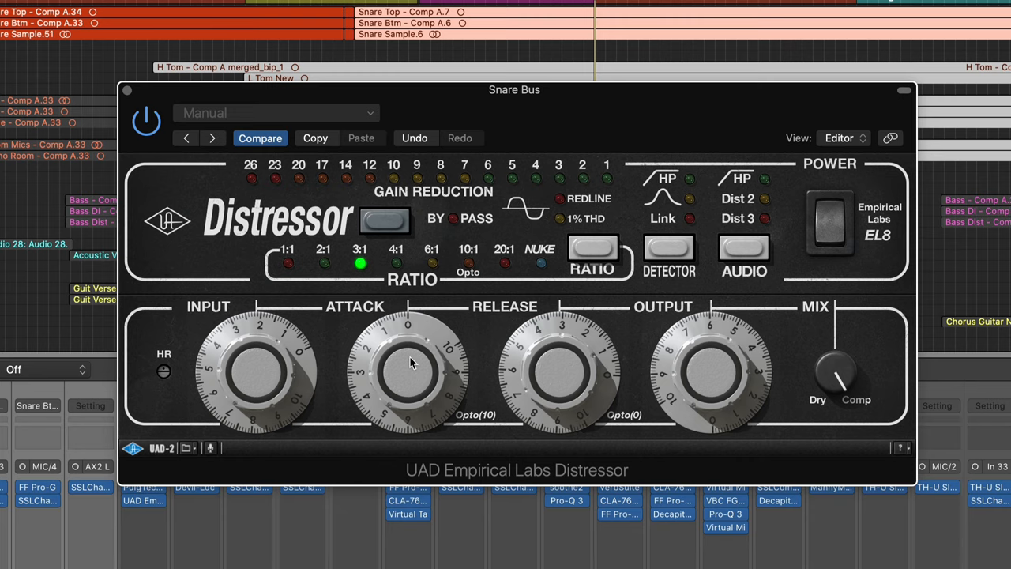
pyautogui.moveTo(407, 362)
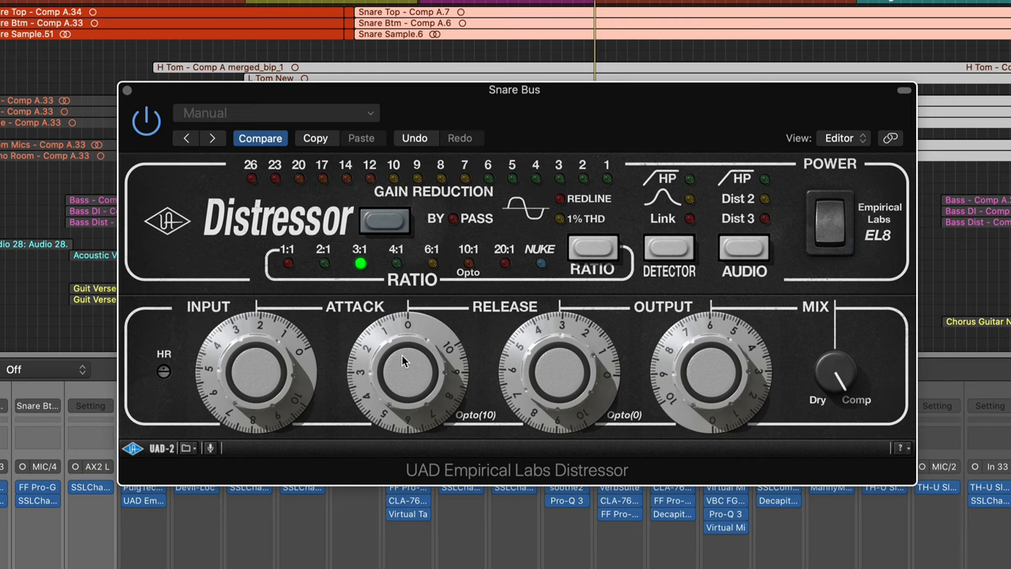
pyautogui.moveTo(518, 345)
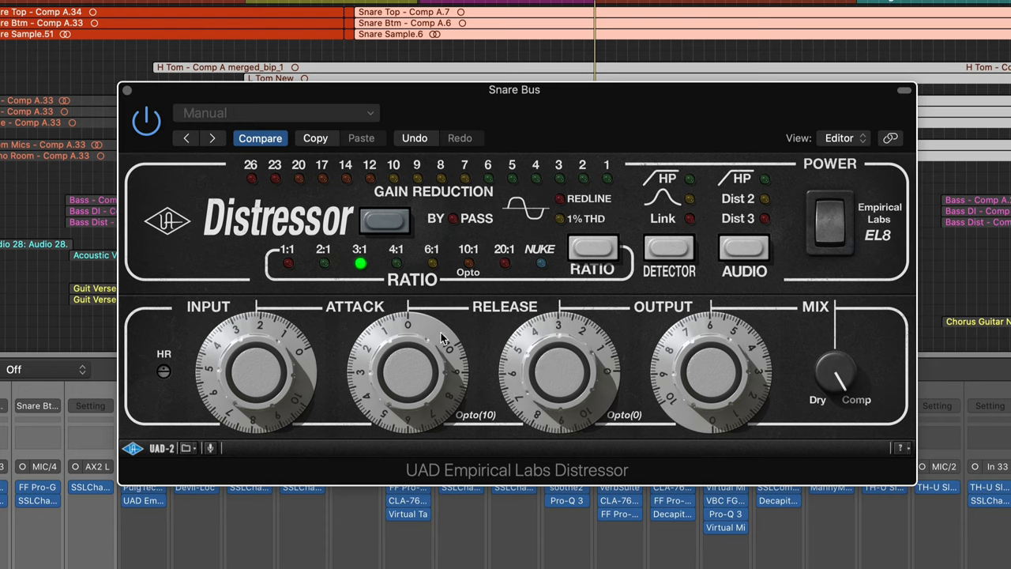
pyautogui.moveTo(322, 298)
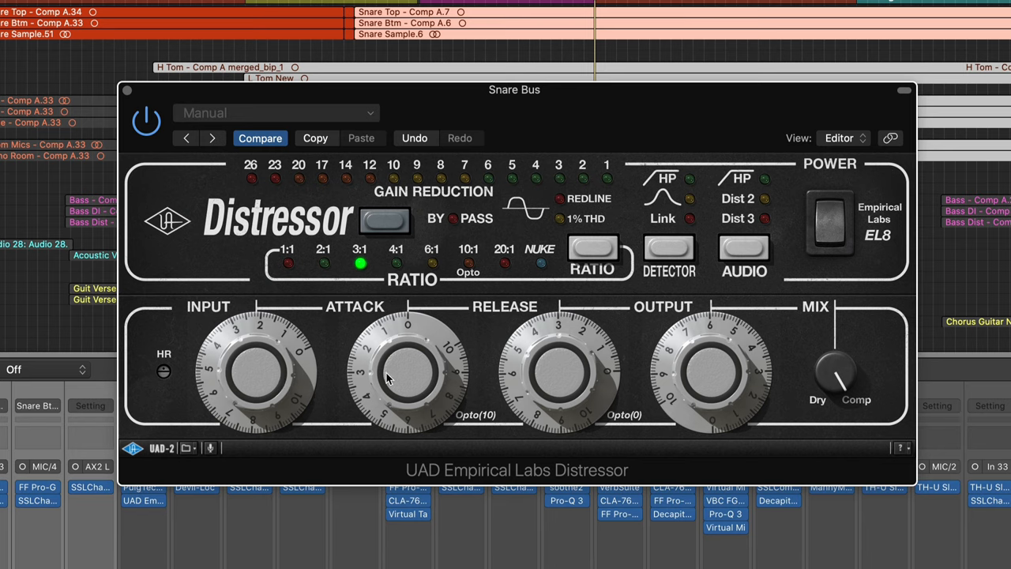
pyautogui.moveTo(395, 329)
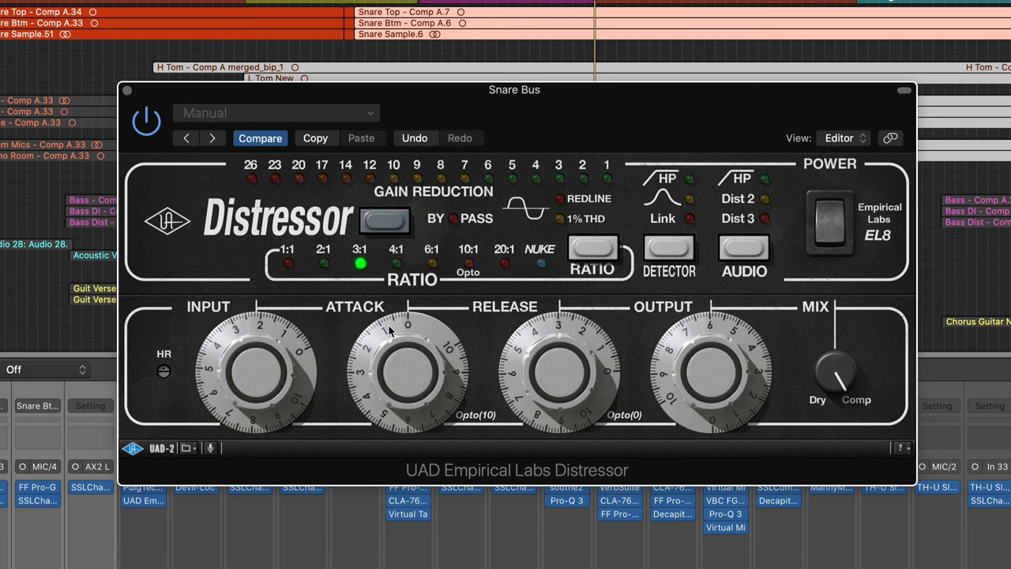
pyautogui.moveTo(389, 332)
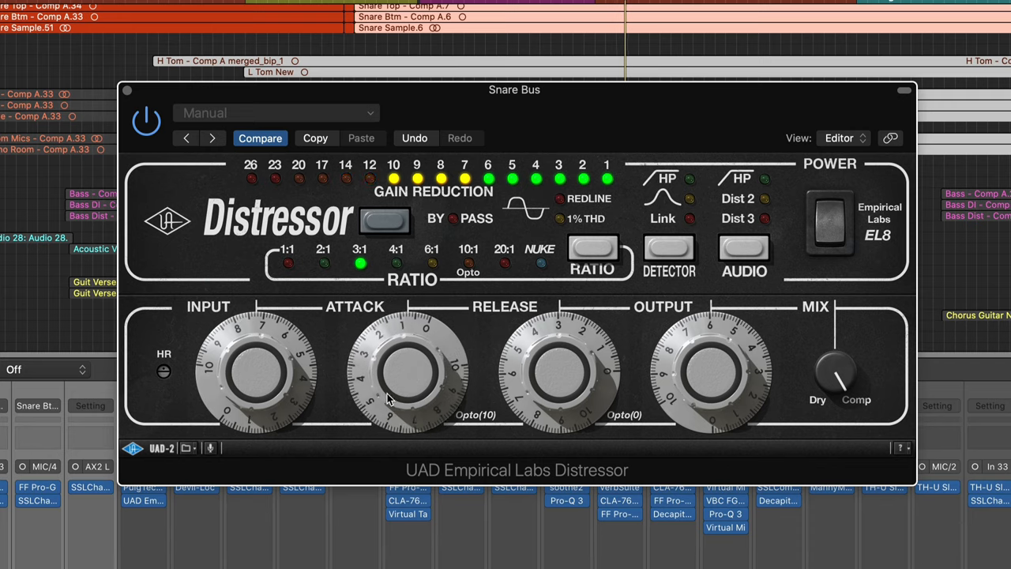
pyautogui.moveTo(387, 398); pyautogui.dragTo(382, 348)
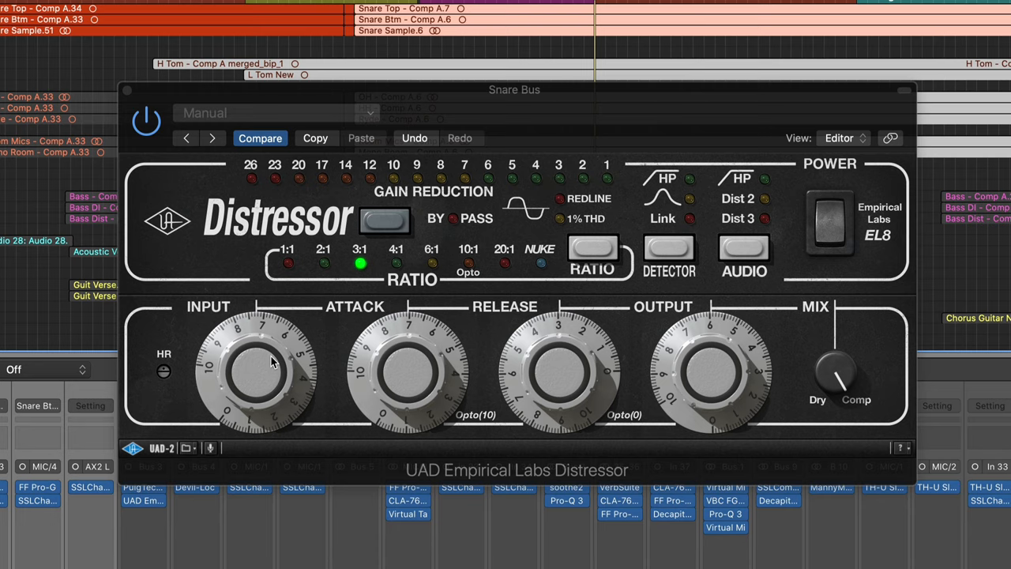
pyautogui.moveTo(265, 361)
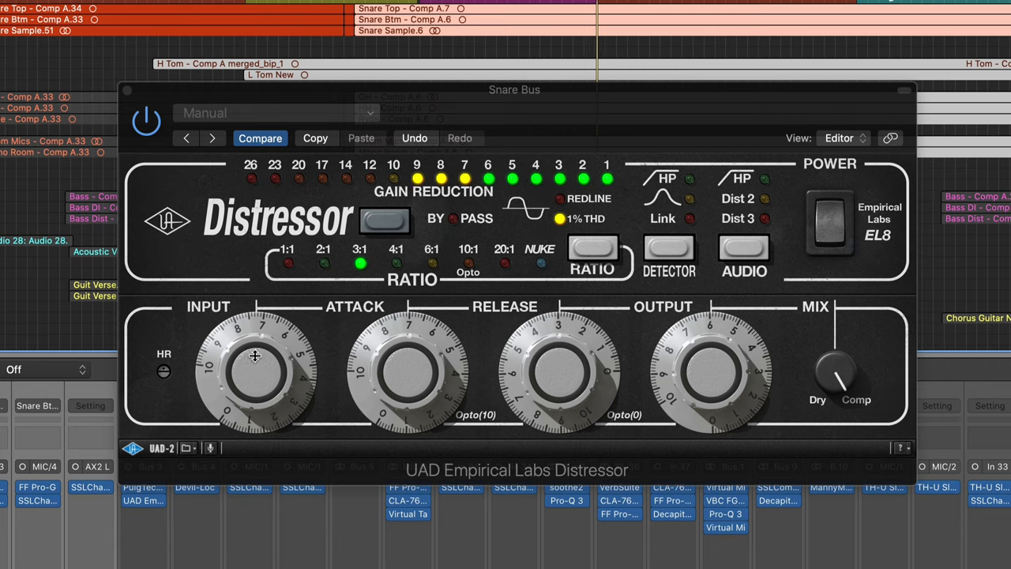
# Step: Push the Snare Bus Distressor's Input drive up, then back it off to light gain reduction
pyautogui.moveTo(256, 355); pyautogui.dragTo(250, 392)
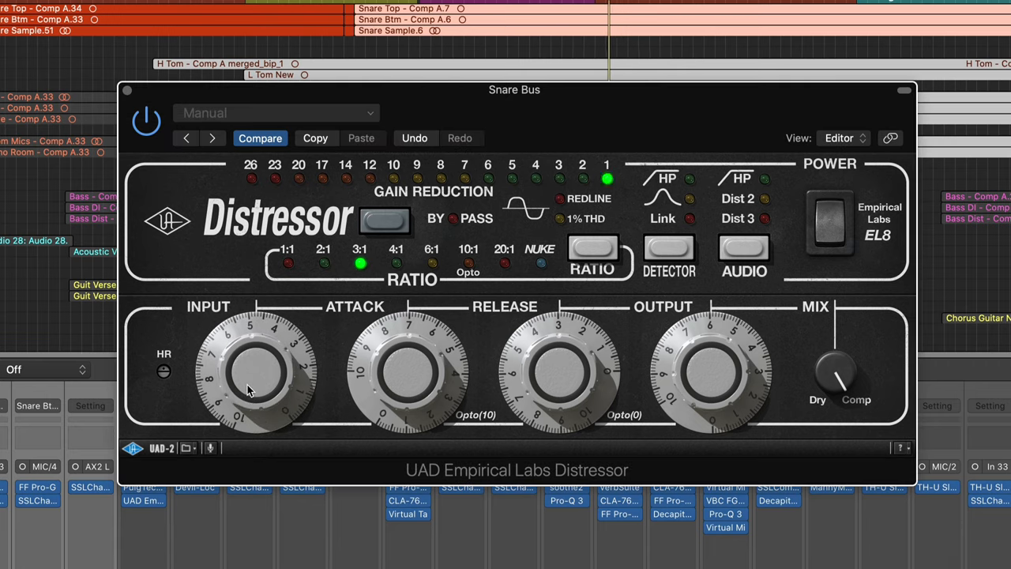
pyautogui.moveTo(253, 371); pyautogui.dragTo(260, 387)
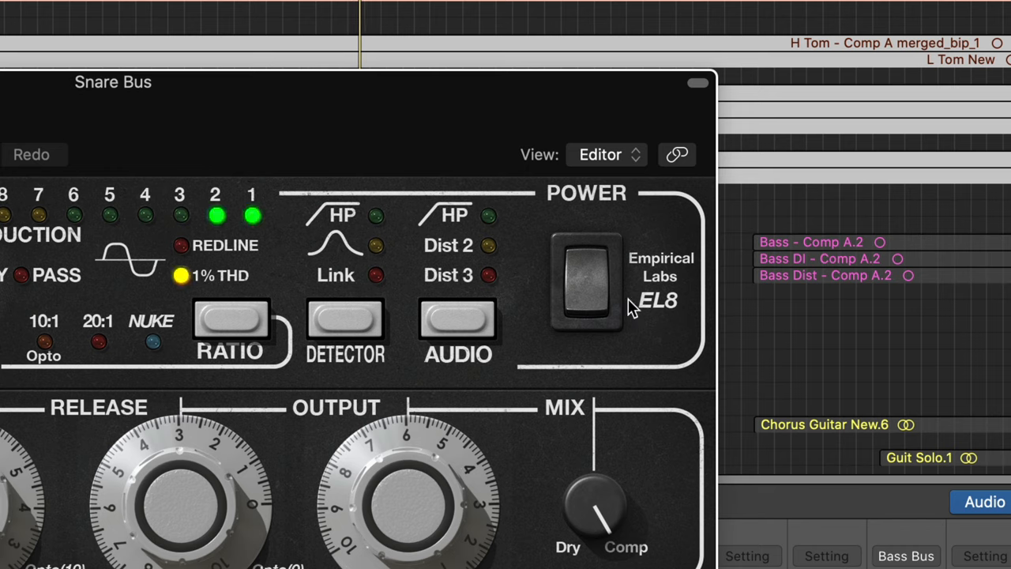
pyautogui.click(586, 281)
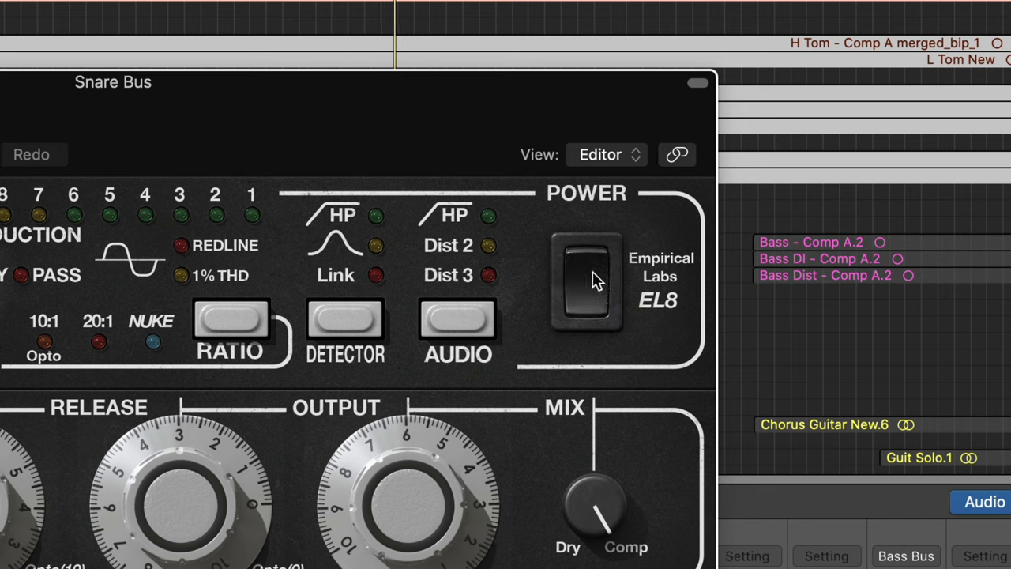
pyautogui.click(586, 285)
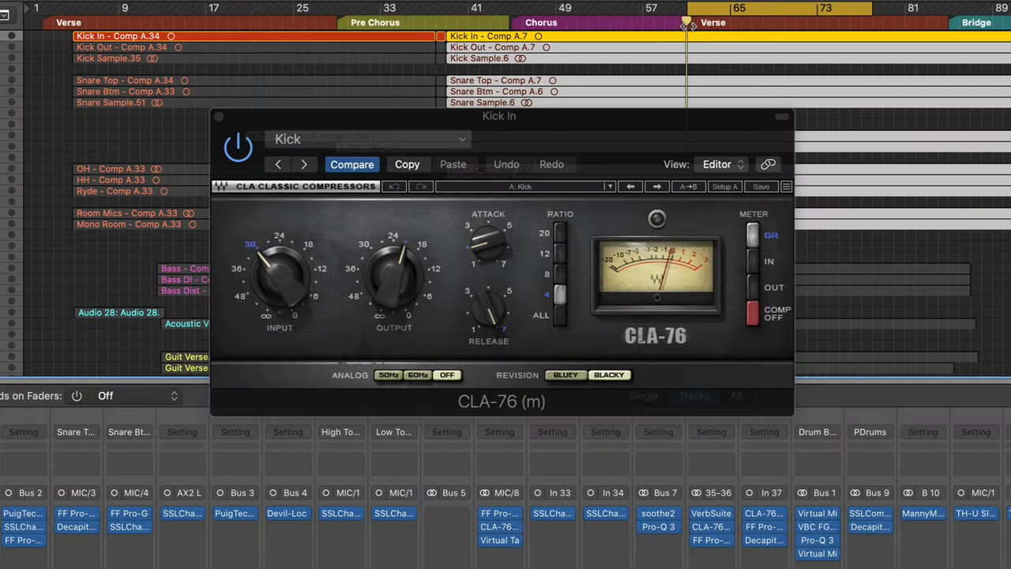
pyautogui.moveTo(689, 23)
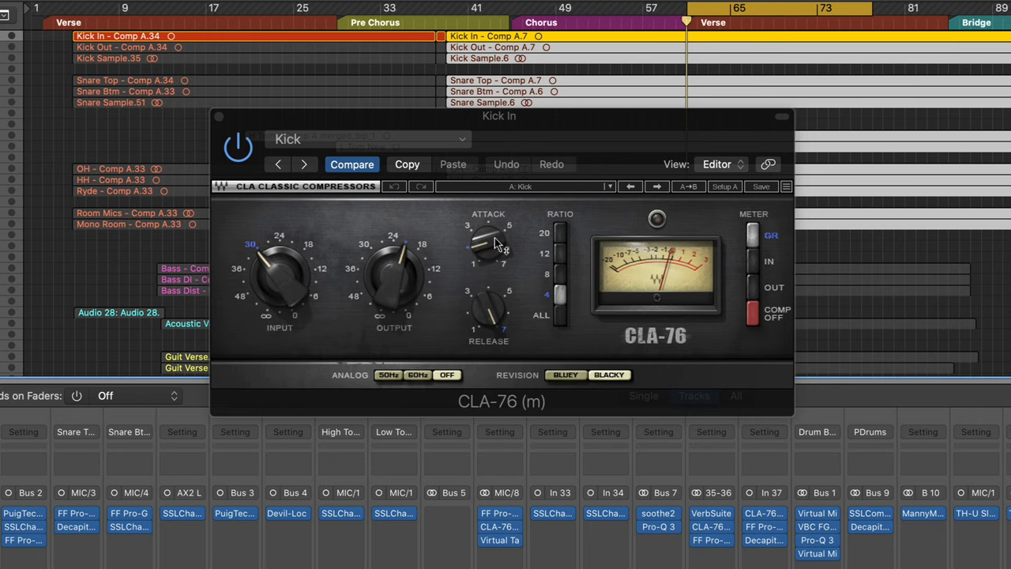
pyautogui.moveTo(506, 246)
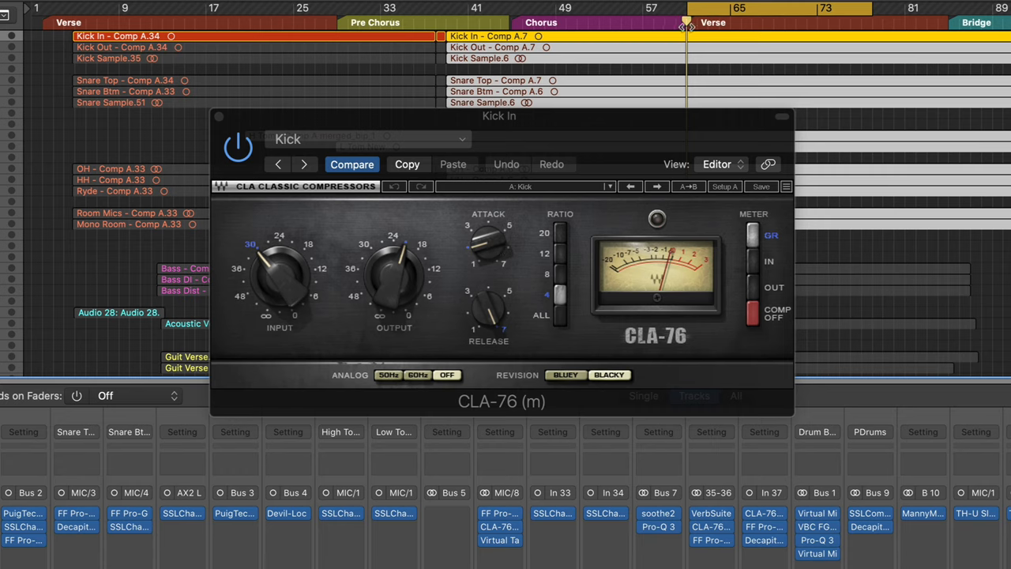
pyautogui.moveTo(689, 31)
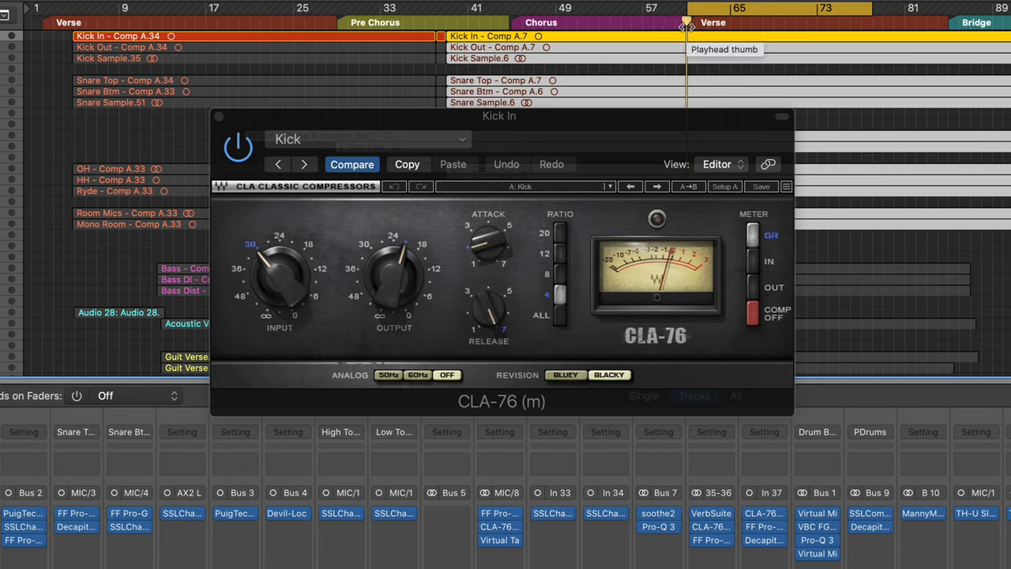